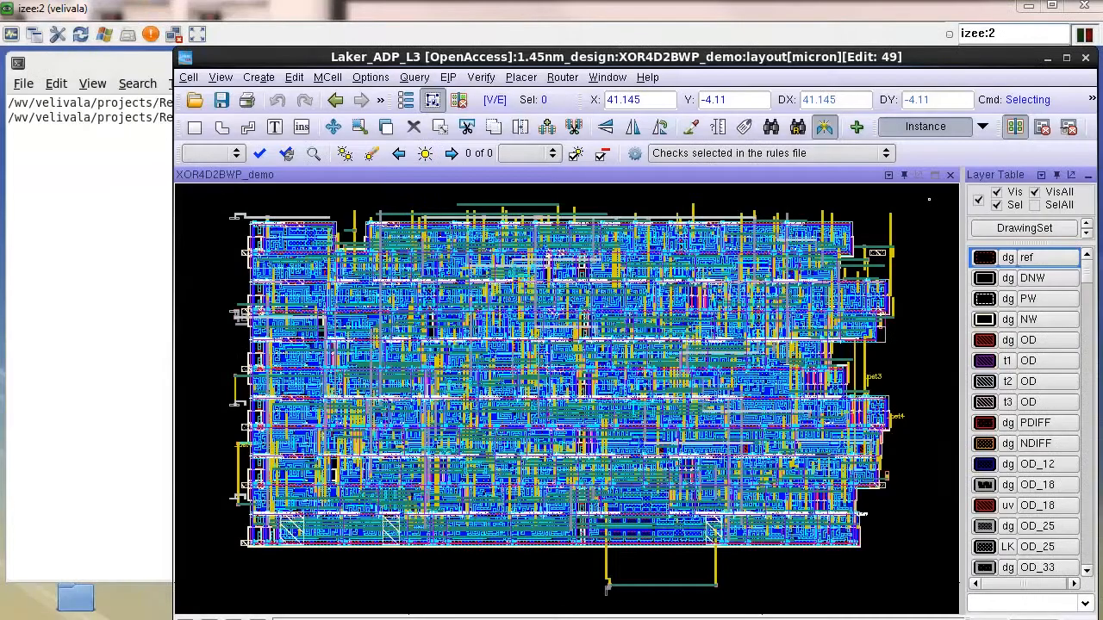
{"action": "mouse_move", "coordinate": [862, 194]}
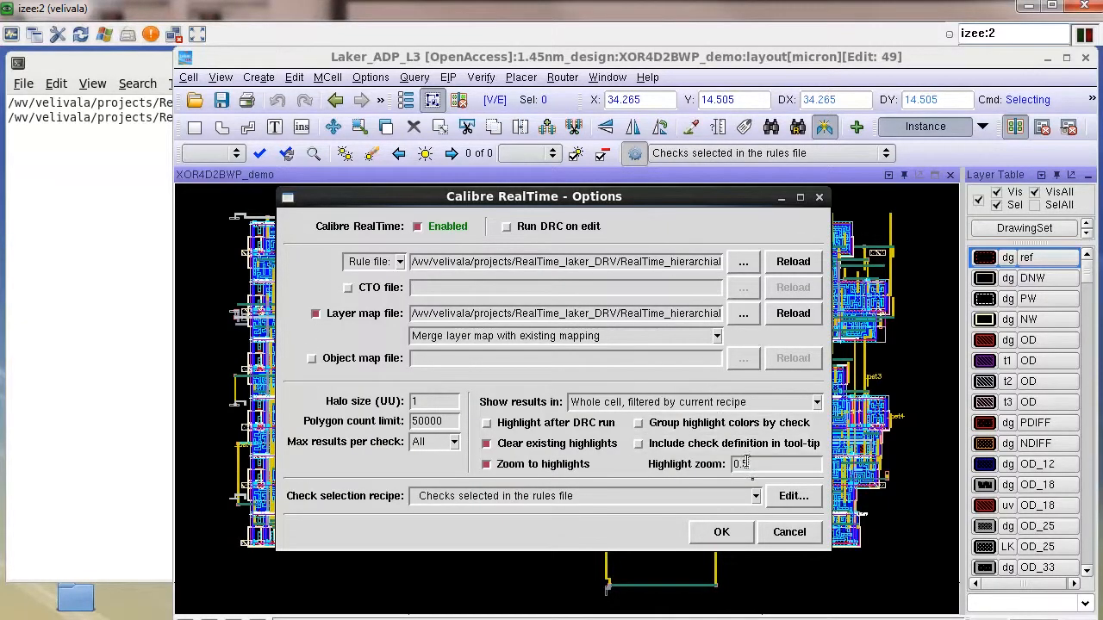
Accept and close the RealTime options, showing the setenv MGC_REALTIME_CONFIG_DIRS command with project, site and WRITE=./ directories.
{"action": "left_click", "coordinate": [756, 496]}
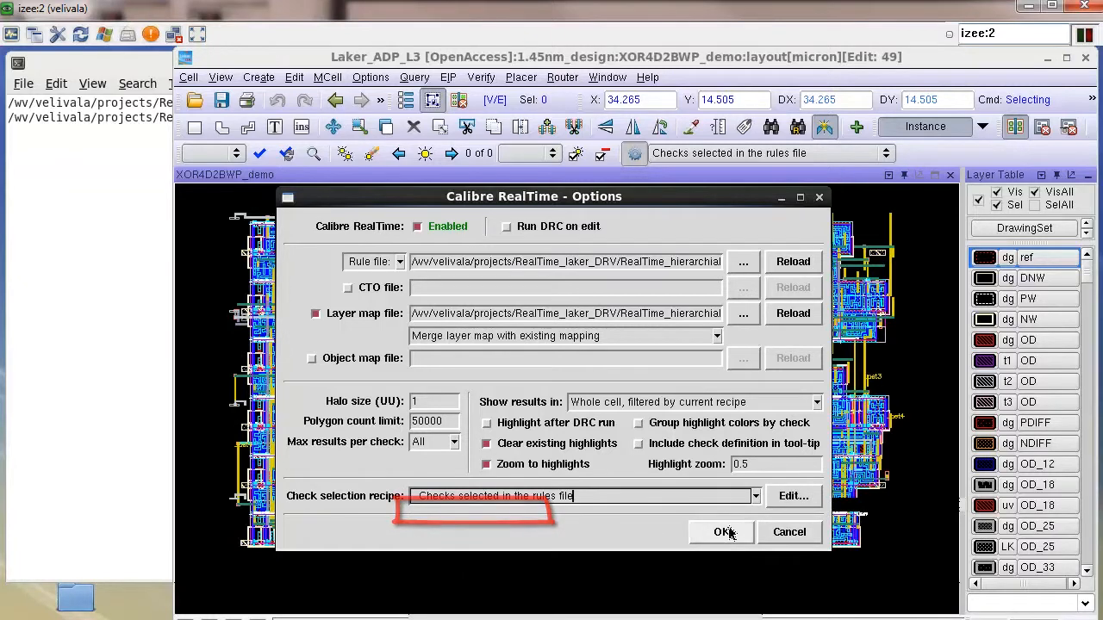
{"action": "left_click", "coordinate": [722, 532]}
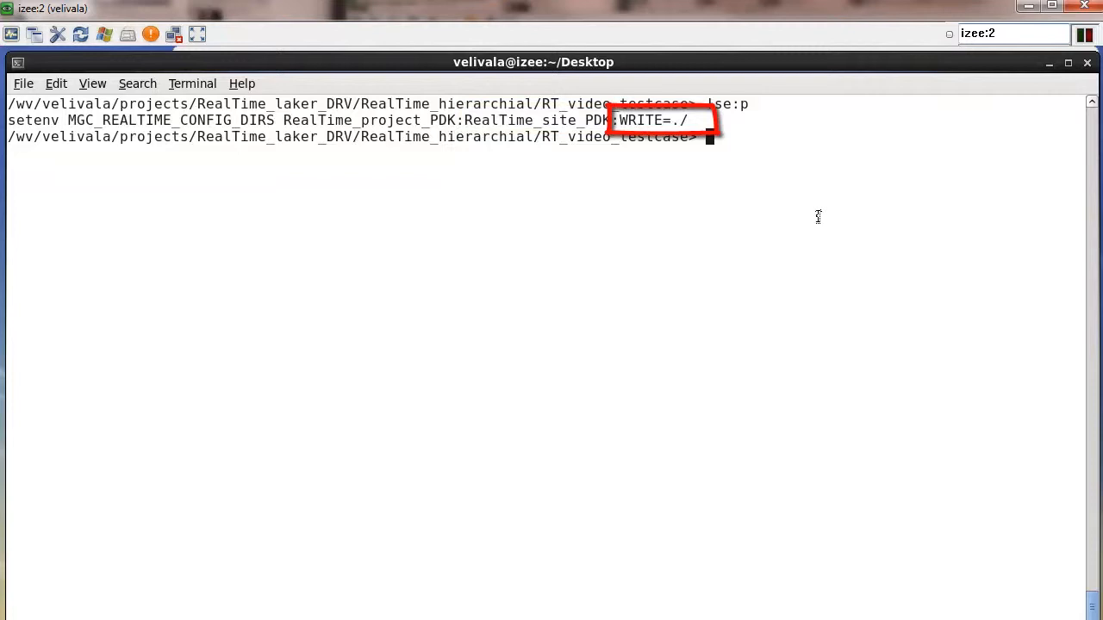
{"action": "mouse_move", "coordinate": [775, 163]}
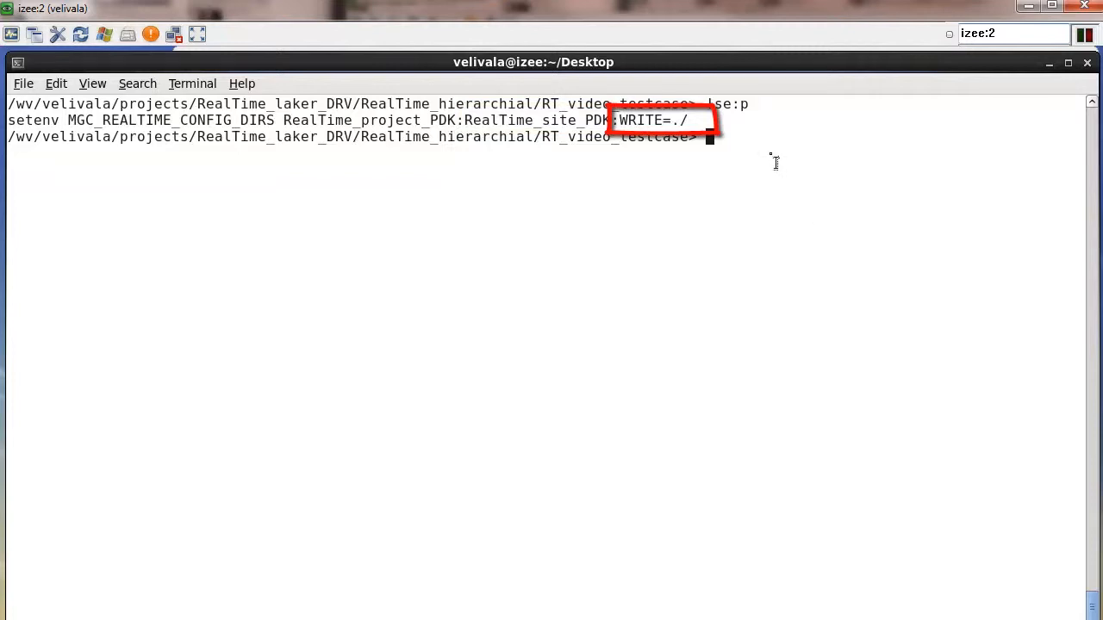
Open RealTime_project_PDK/.realtime.cfg in vi.
{"action": "type", "text": "v"}
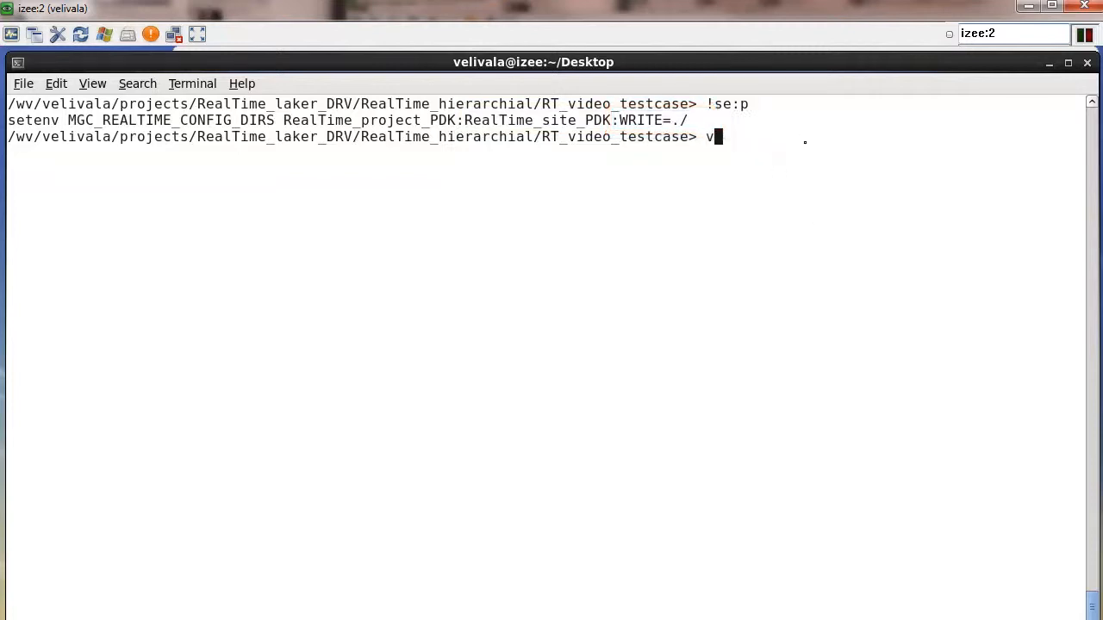
{"action": "type", "text": "i RealTime_"}
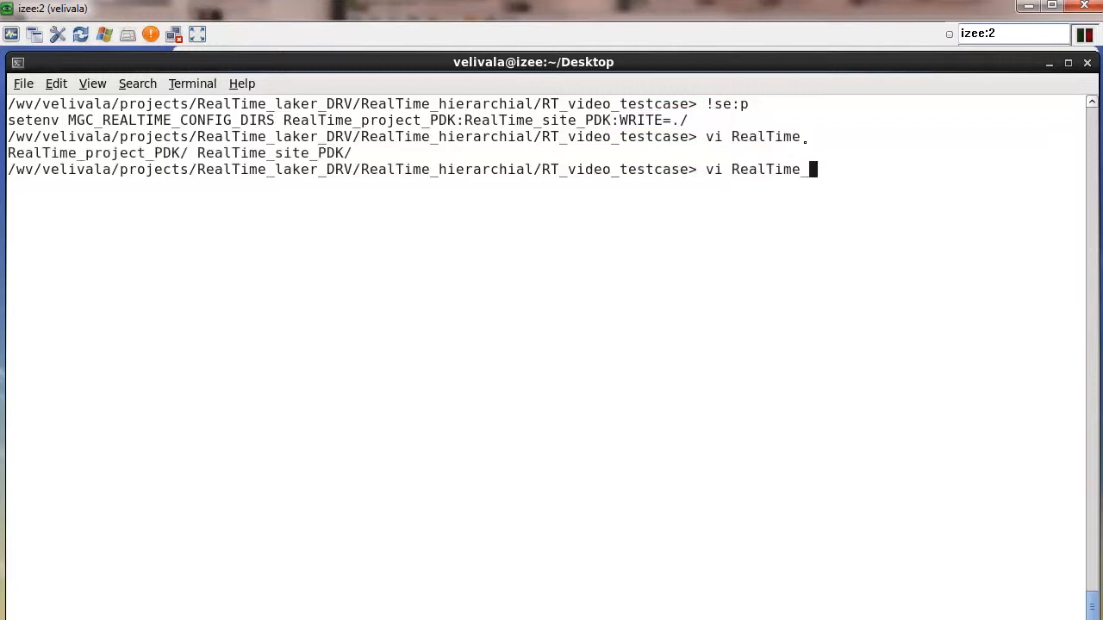
{"action": "type", "text": "project_PDK/.realtime.cfg"}
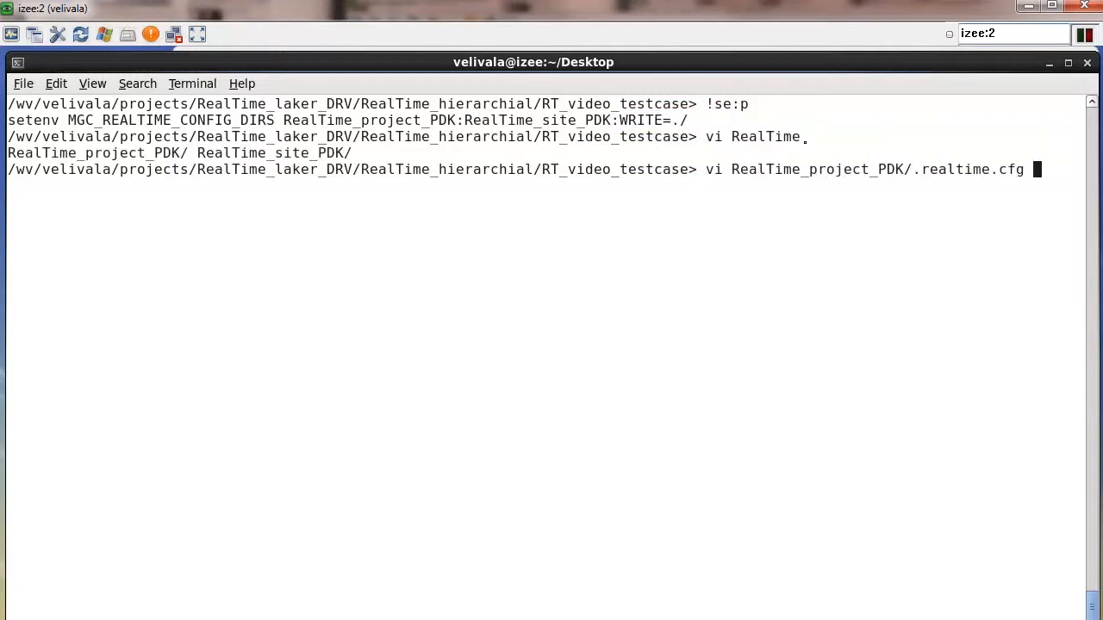
{"action": "key", "text": "Return"}
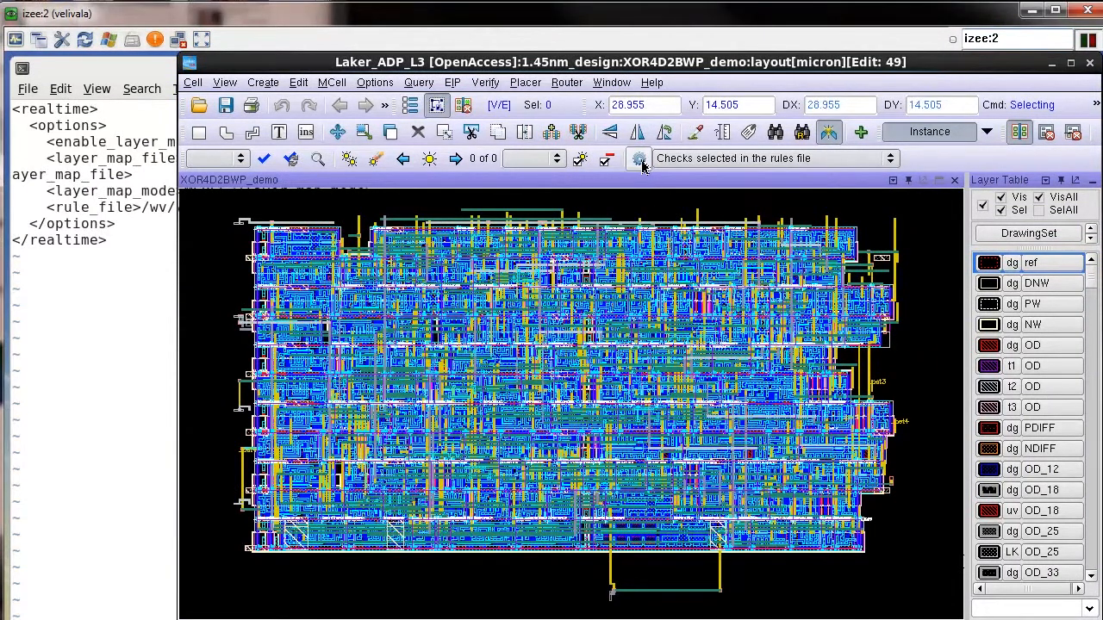
Reopen the Calibre RealTime Options dialog showing the rule file and layer map paths.
{"action": "left_click", "coordinate": [639, 158]}
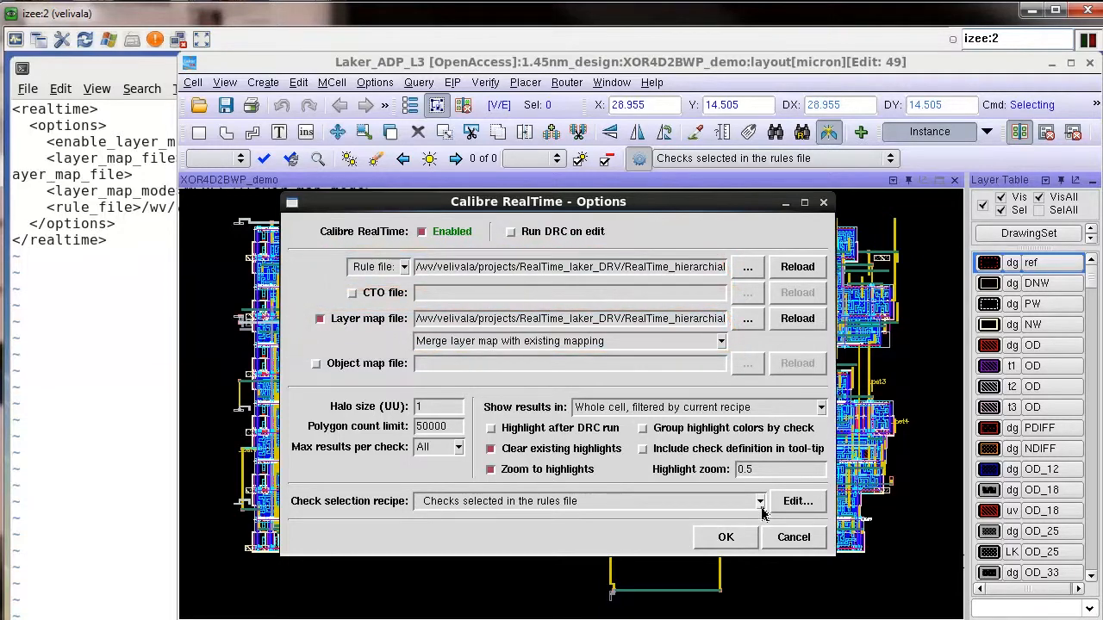
Browse Check selection recipes for site recipes like DP_warning_rings_recipe, then enter vi .realtime.cfg.
{"action": "left_click", "coordinate": [758, 501]}
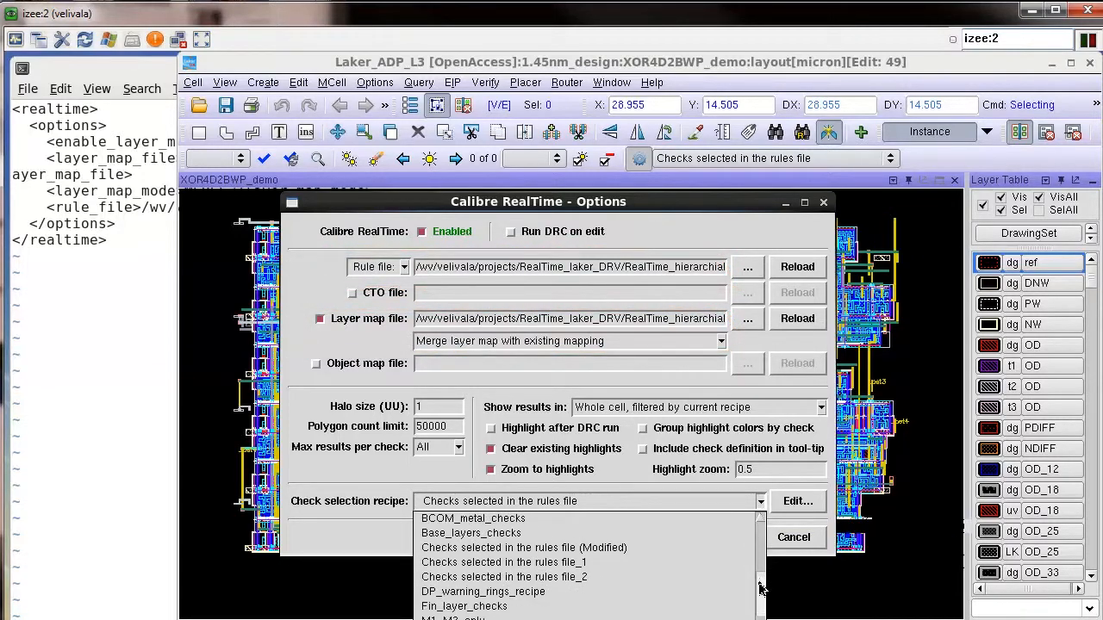
{"action": "scroll", "scroll_direction": "down", "scroll_amount": 3}
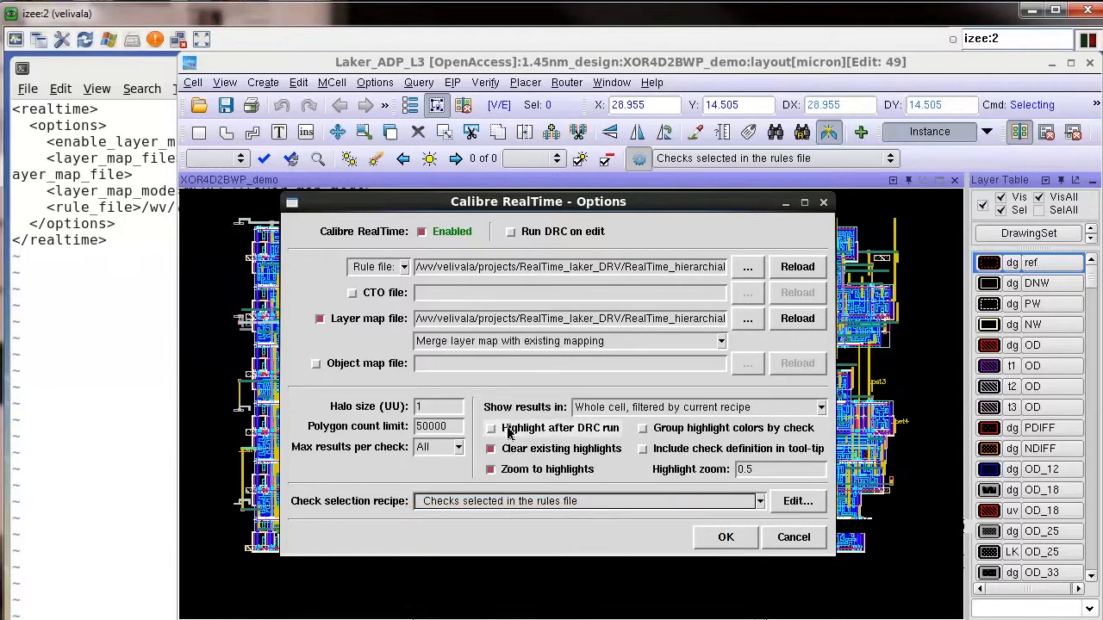
{"action": "left_click", "coordinate": [492, 427]}
{"action": "type", "text": "v"}
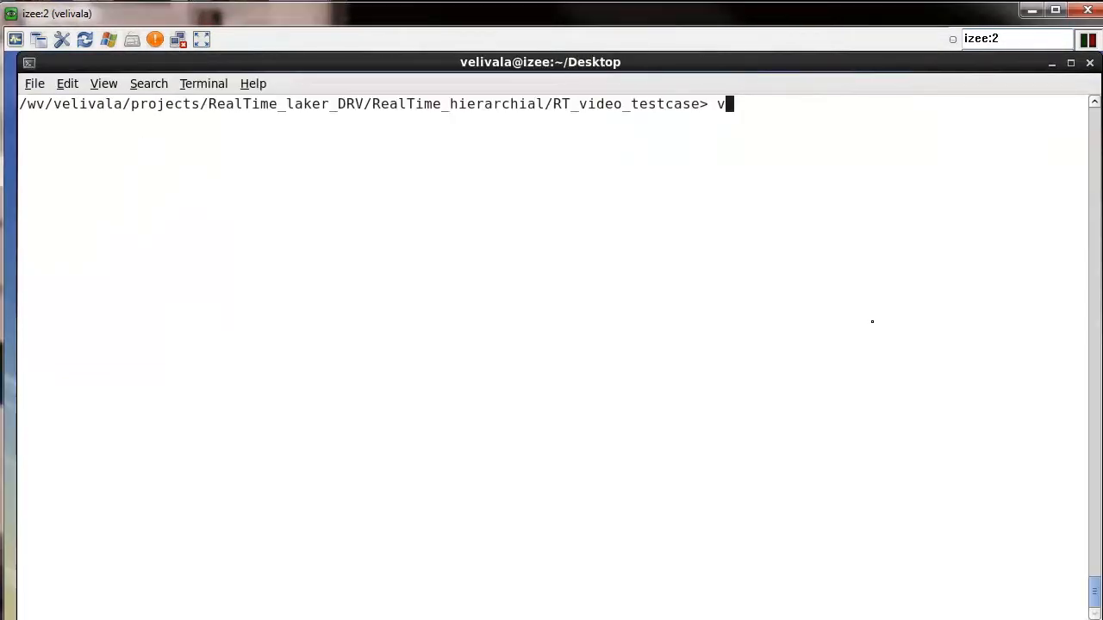
{"action": "type", "text": "i .realtime.cfg"}
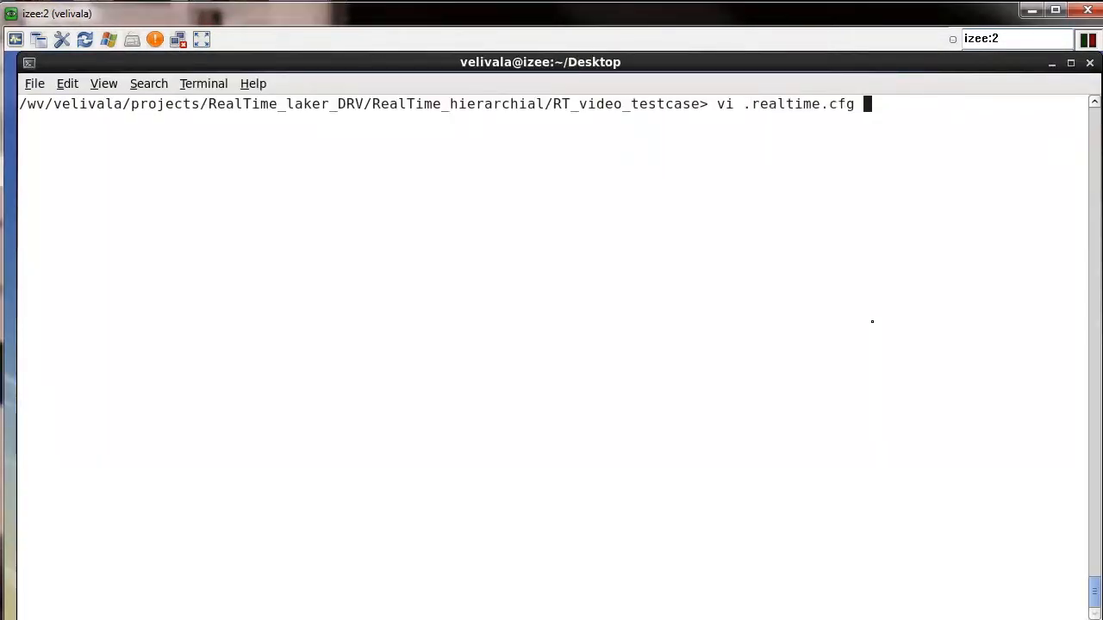